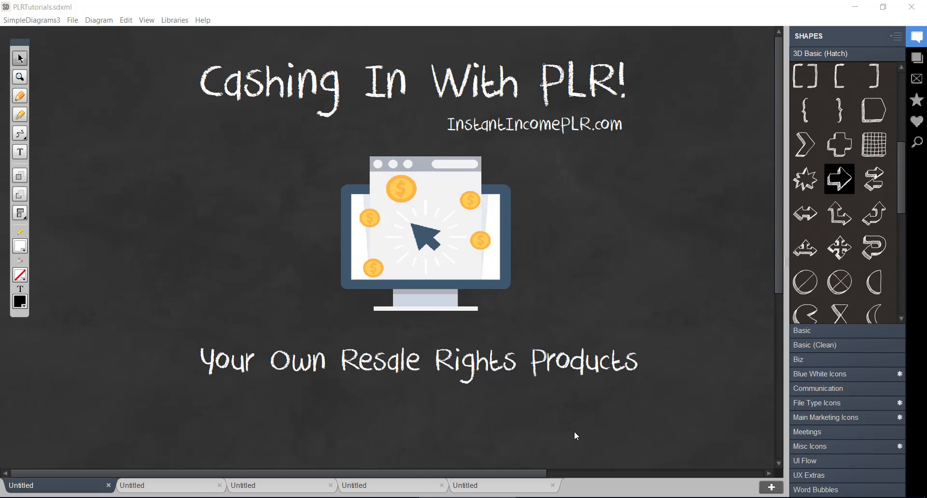
- Switch from the PLR title slide to the blank chalkboard diagram
left_click(387, 485)
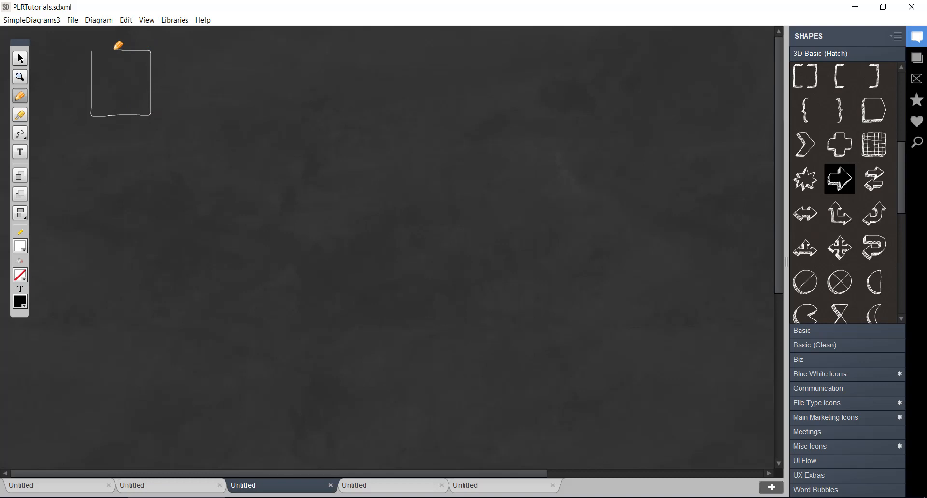
- Add a folded top edge to the square and copy the resulting book sketch
left_click_drag(120, 44, 148, 37)
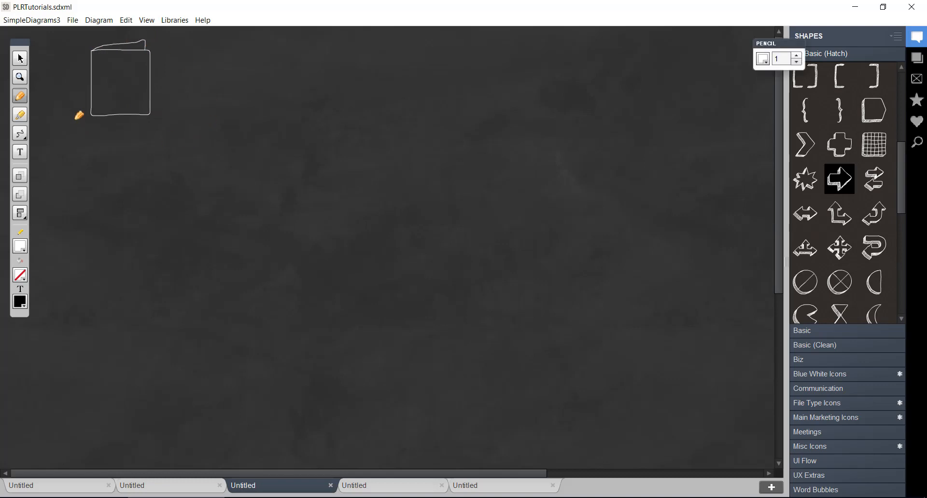
left_click(21, 58)
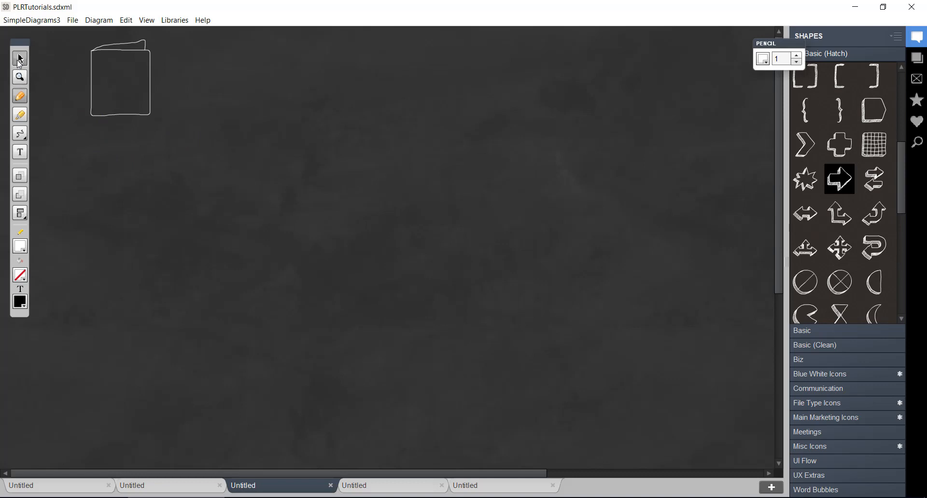
right_click(120, 79)
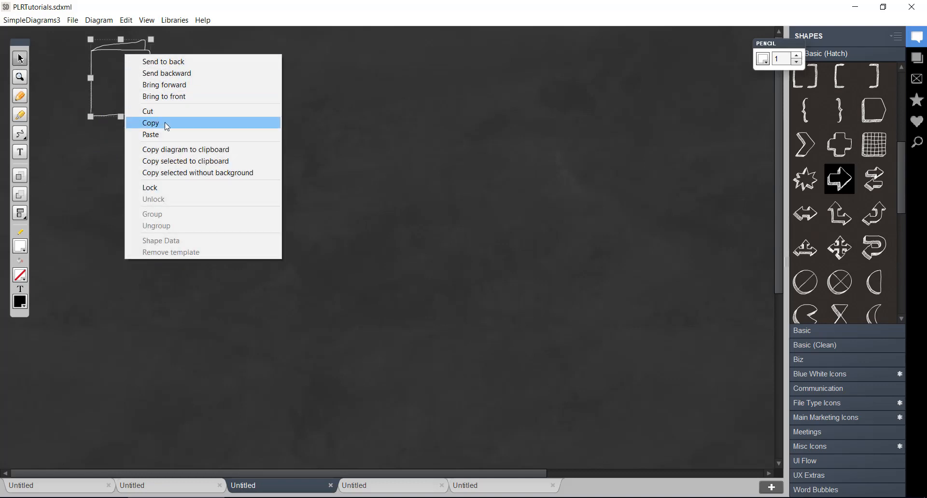
left_click(150, 123)
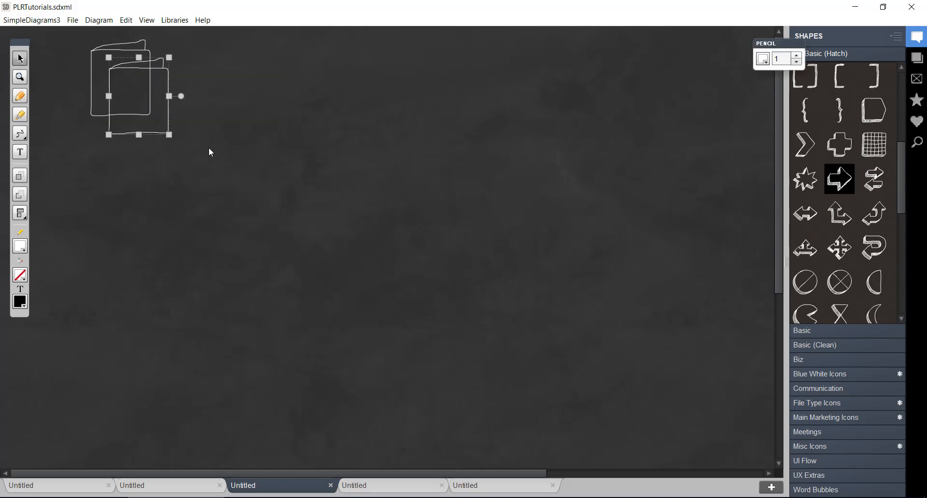
- Drag pasted book copies into two columns of three on the chalkboard
left_click_drag(139, 92, 117, 165)
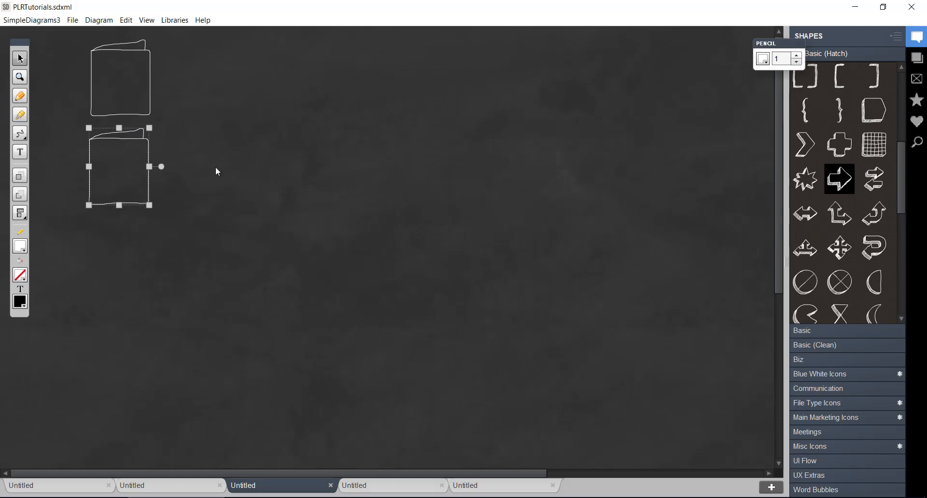
left_click_drag(118, 167, 124, 262)
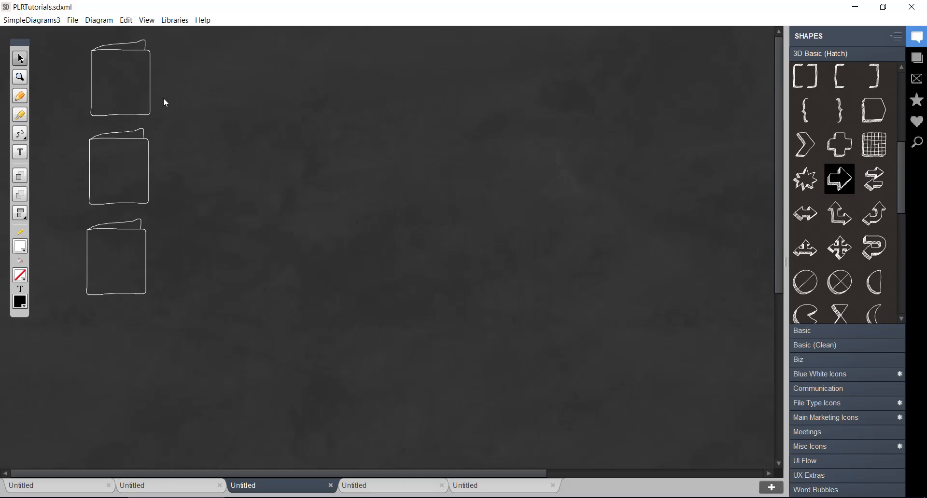
mouse_move(237, 104)
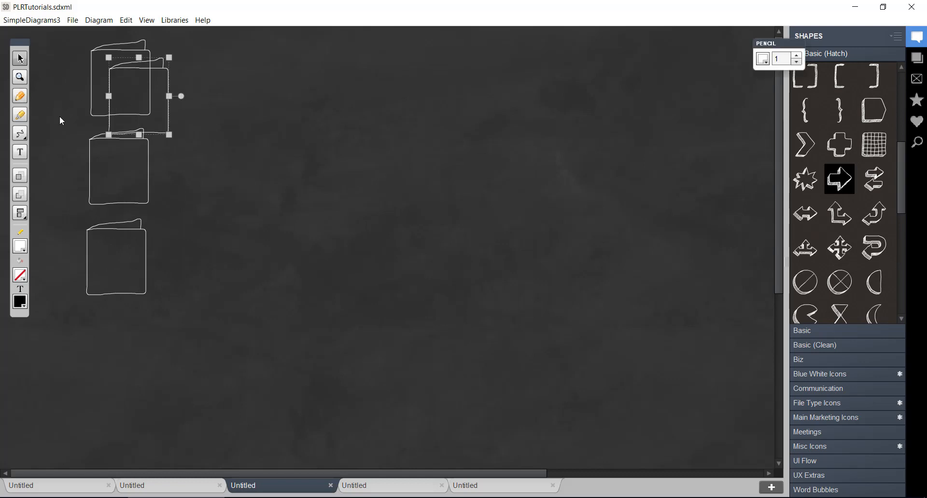
left_click_drag(123, 81, 284, 84)
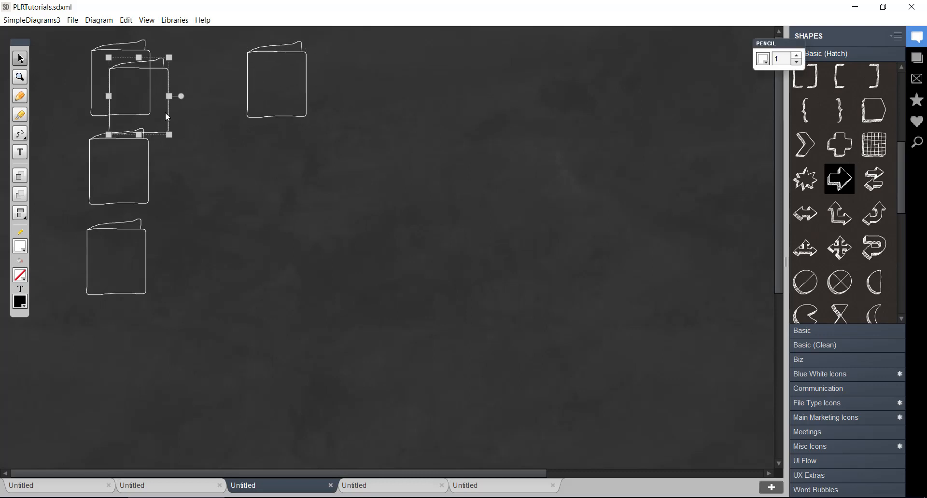
left_click_drag(124, 95, 273, 178)
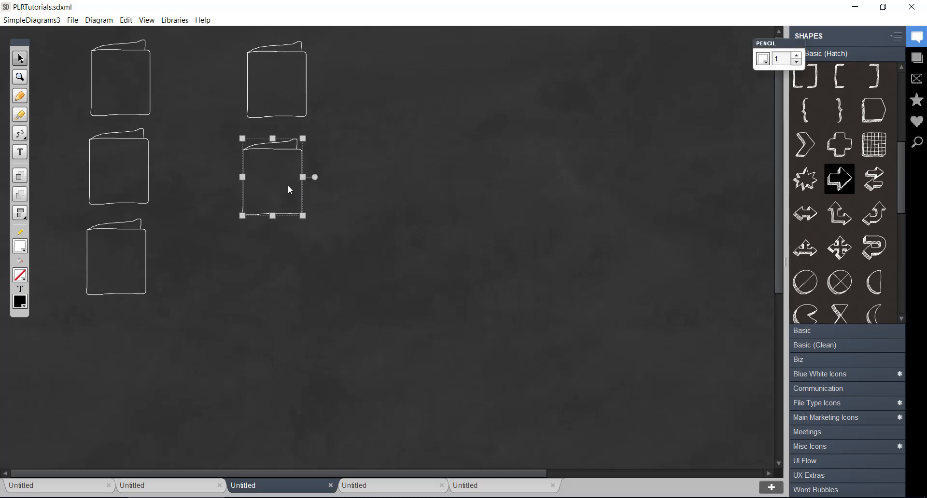
left_click_drag(272, 178, 139, 96)
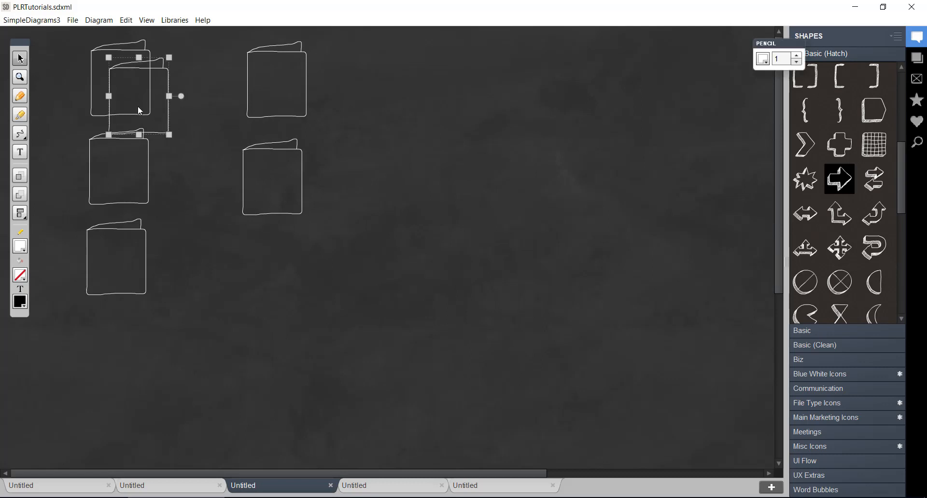
left_click_drag(139, 109, 272, 265)
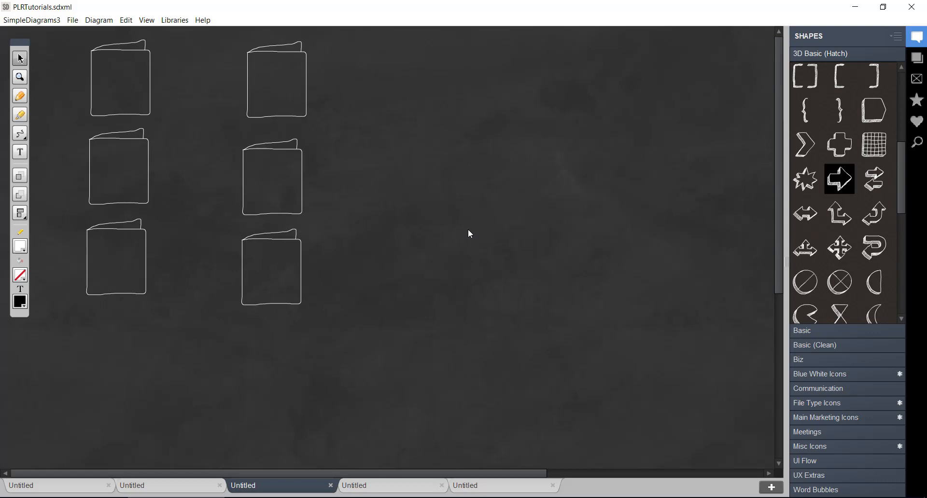
mouse_move(164, 77)
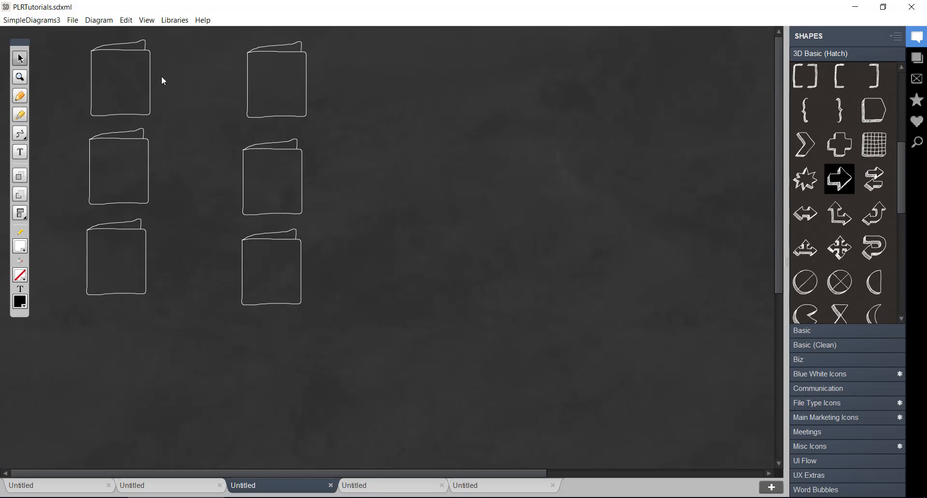
mouse_move(134, 69)
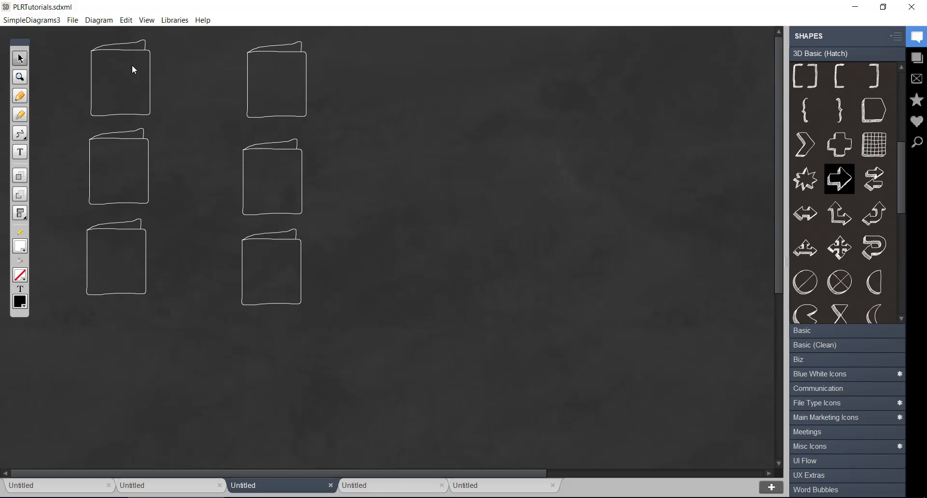
mouse_move(128, 83)
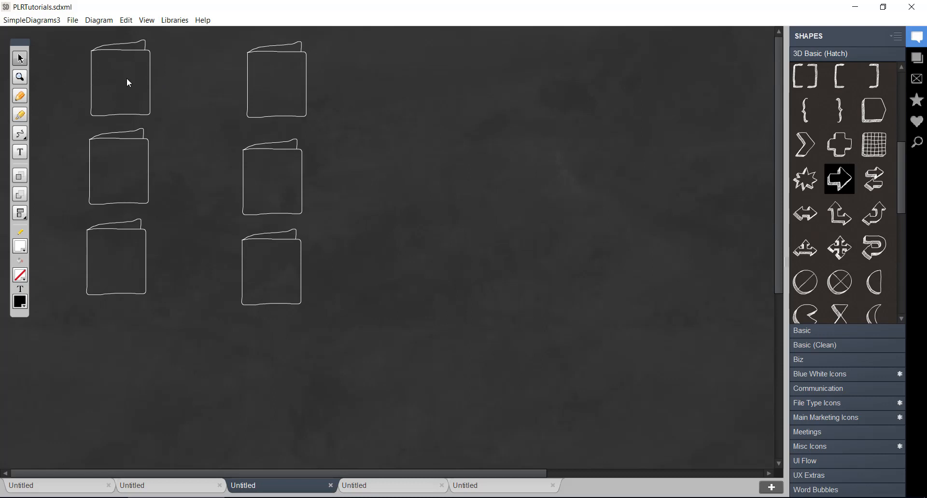
mouse_move(170, 75)
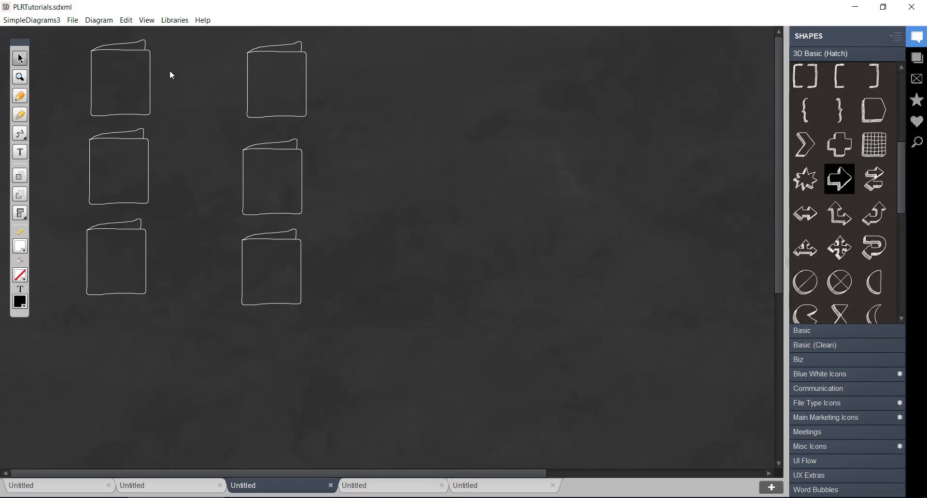
mouse_move(187, 80)
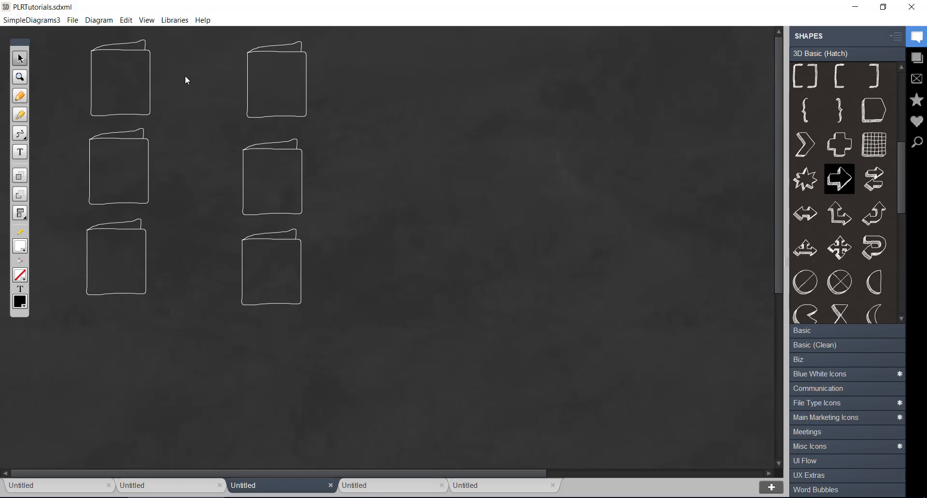
- Duplicate the top-left book and offset the copy so the books overlap as a stack
left_click(121, 77)
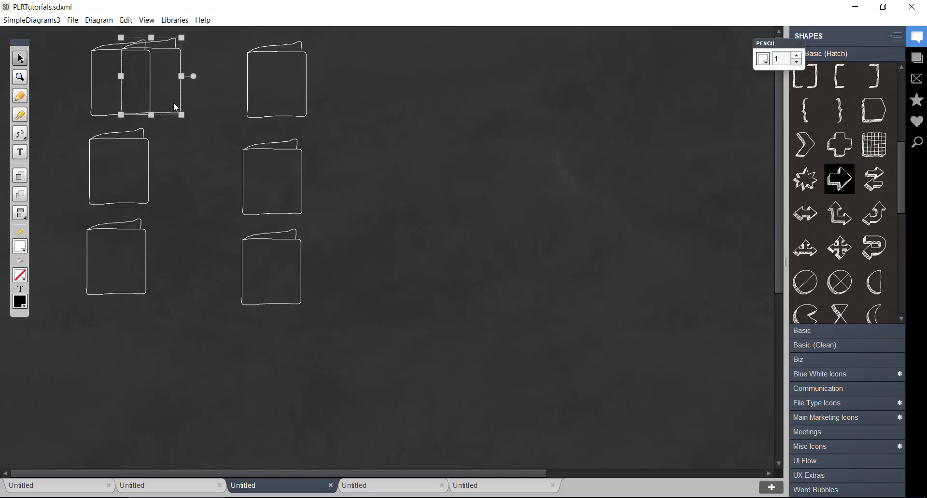
left_click_drag(151, 78, 177, 80)
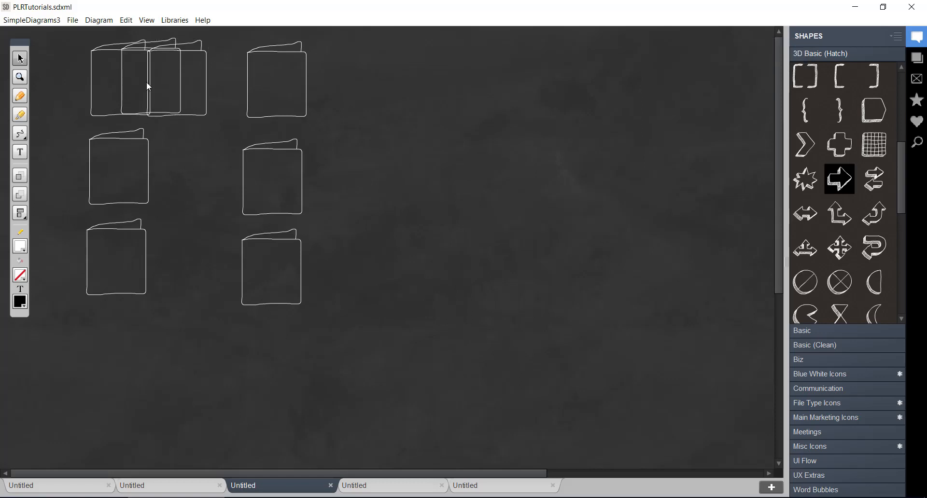
mouse_move(295, 91)
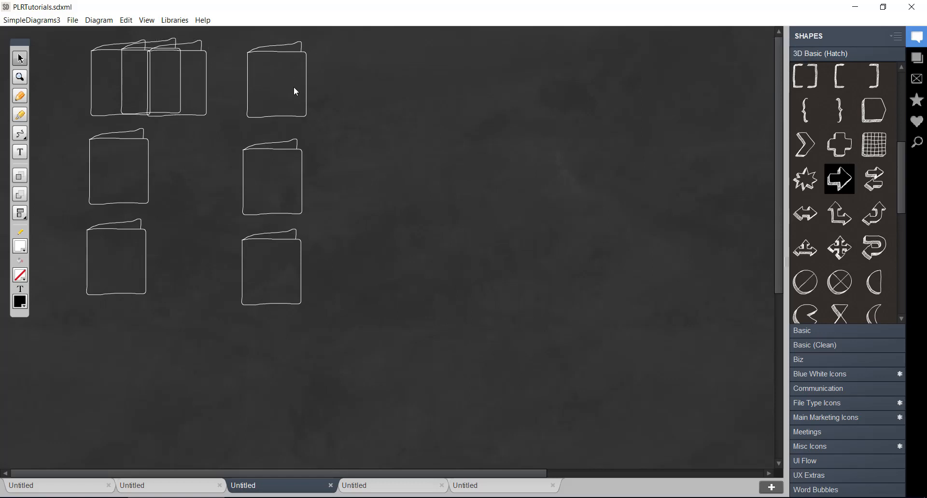
mouse_move(284, 97)
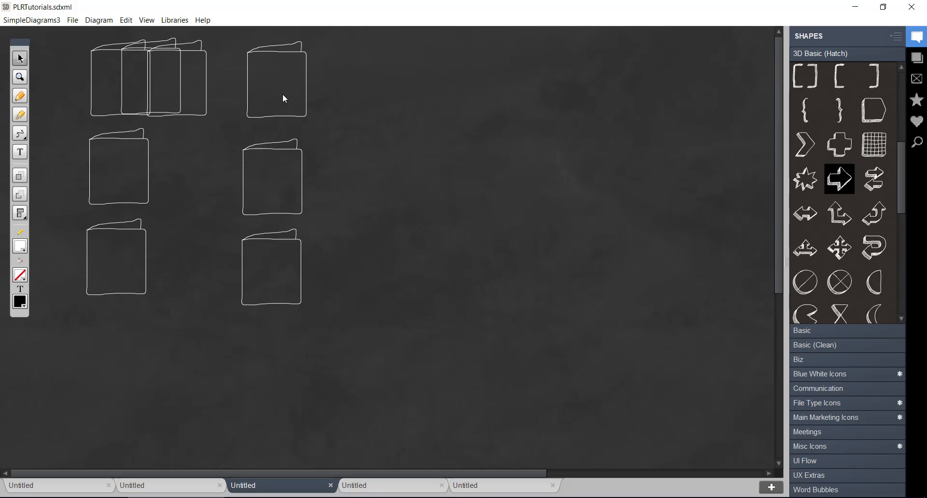
mouse_move(232, 90)
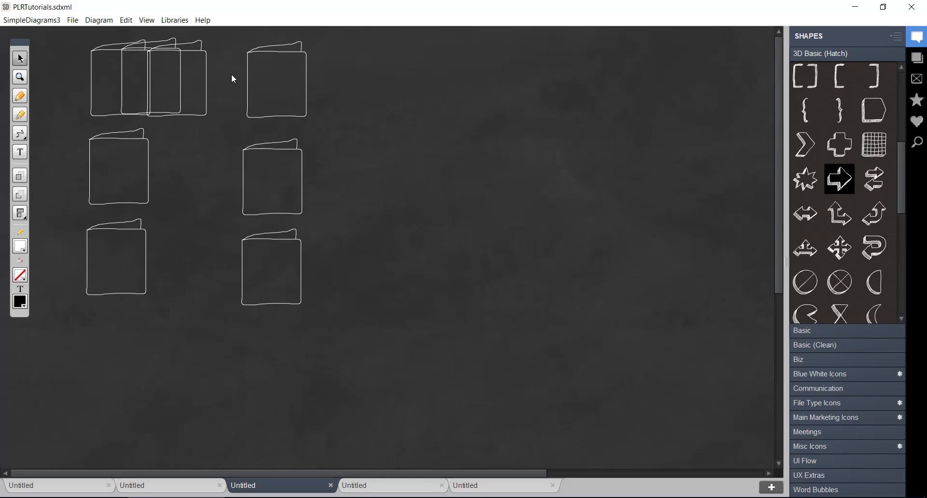
mouse_move(361, 75)
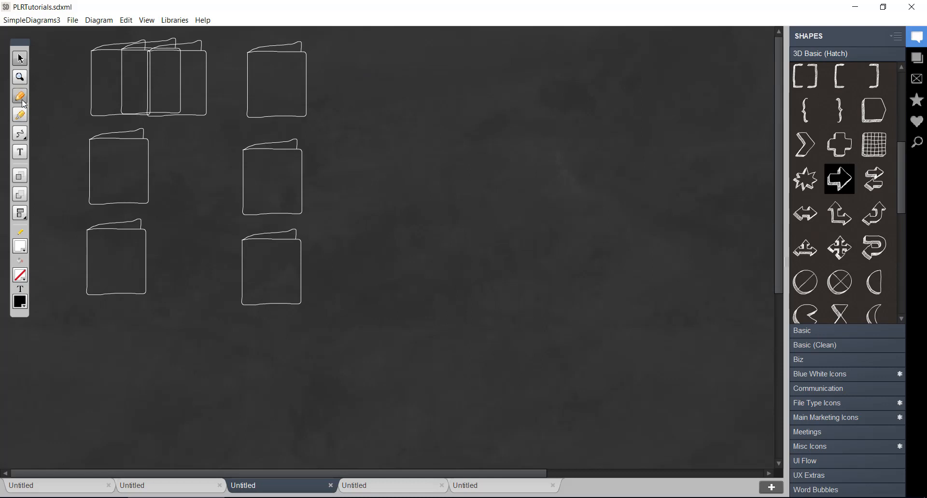
- Draw a brace beside the right column and a tall sales-page outline with inner details
left_click_drag(321, 65, 359, 62)
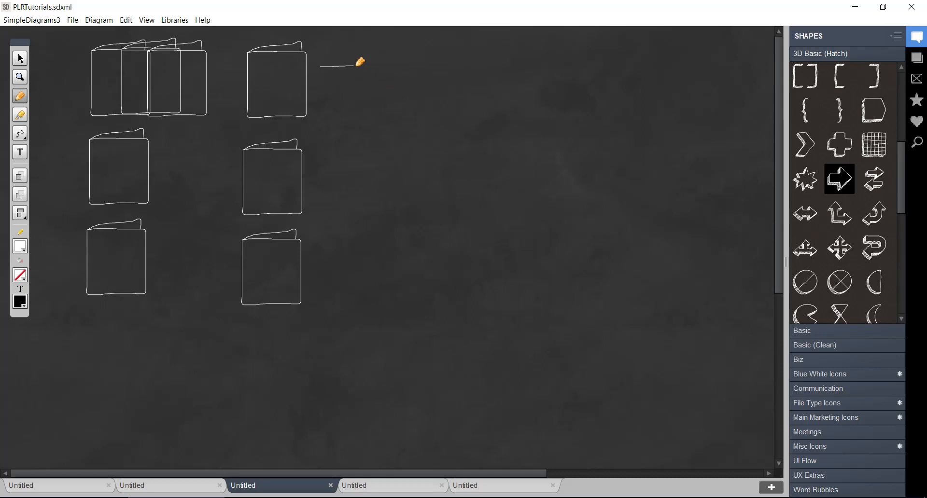
left_click_drag(359, 61, 356, 237)
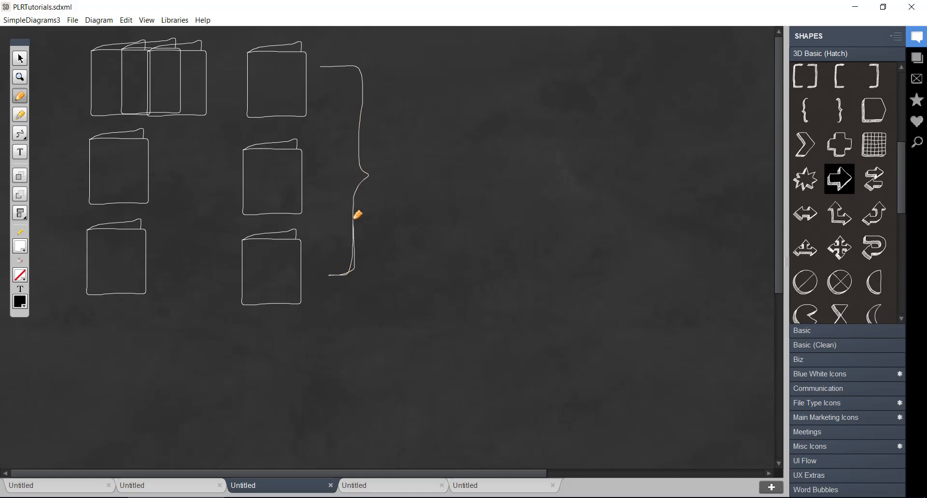
left_click_drag(357, 215, 364, 63)
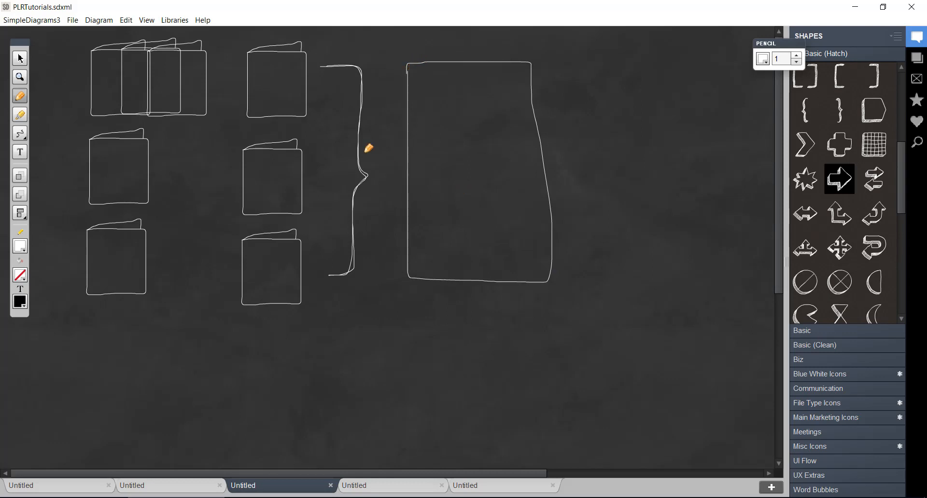
mouse_move(480, 221)
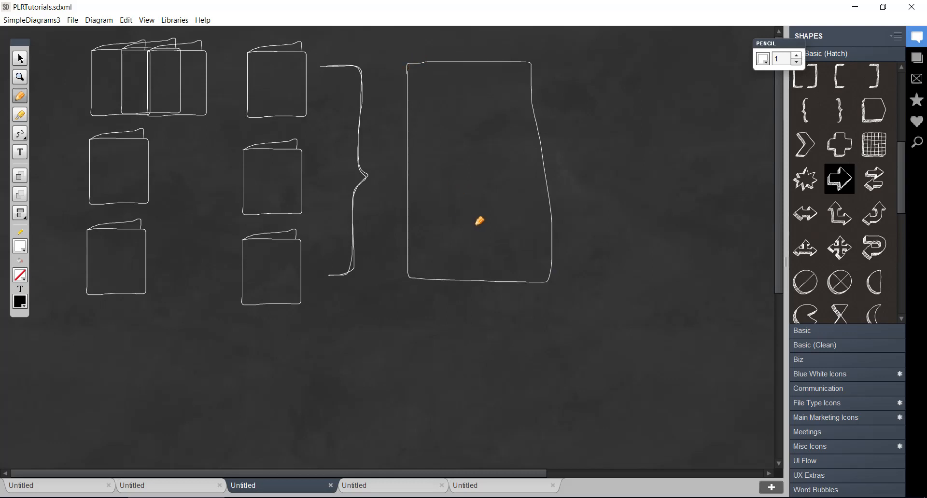
mouse_move(291, 79)
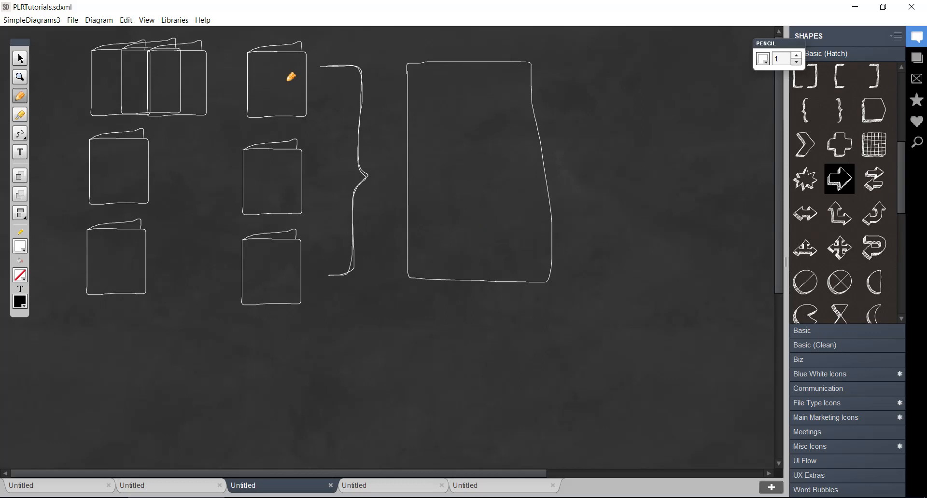
mouse_move(490, 224)
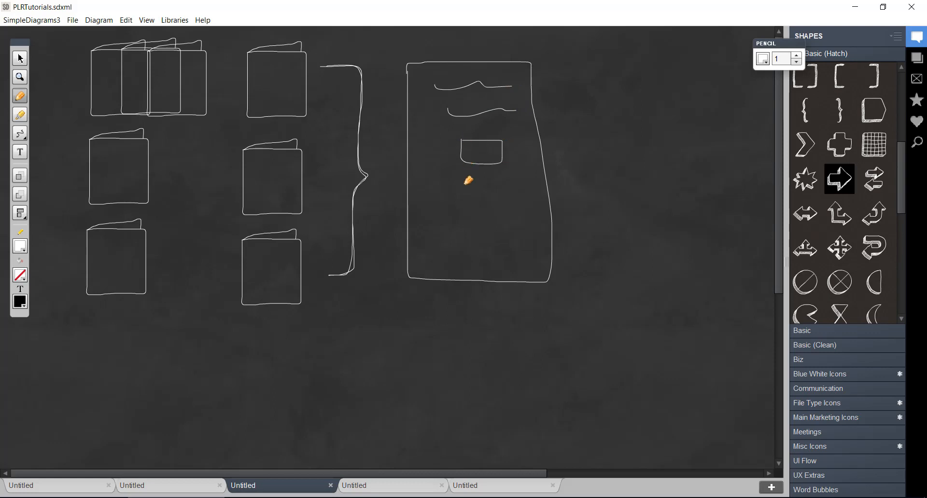
left_click_drag(454, 142, 502, 242)
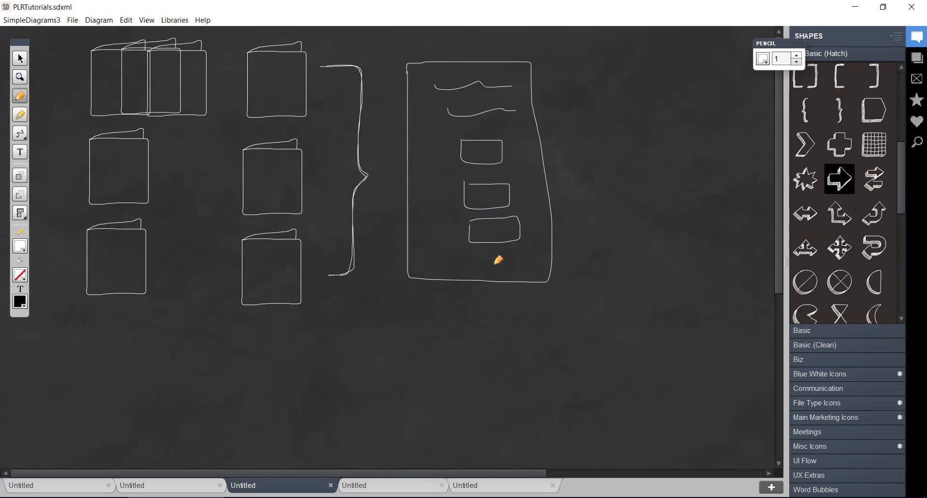
mouse_move(476, 267)
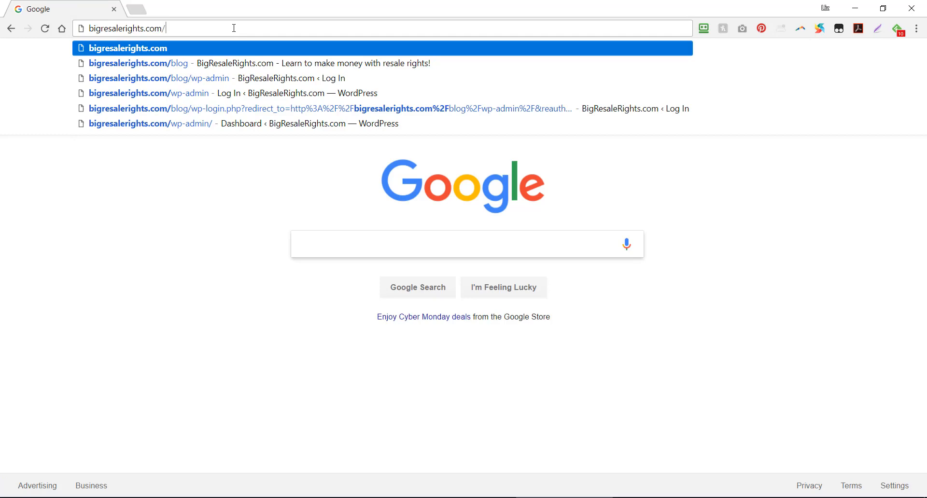
- Load bigresalerights.com/starter-kit/ and scroll through its product sections
type("starter-kit/")
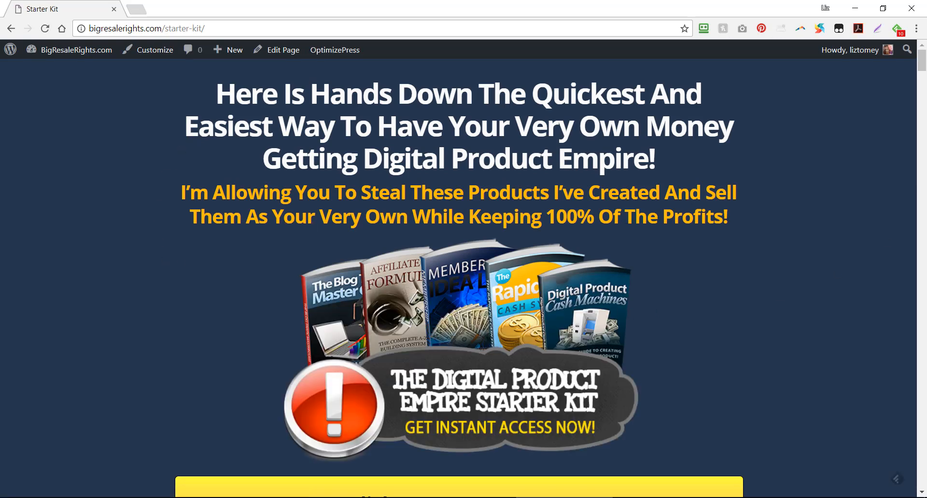
scroll("down", 3)
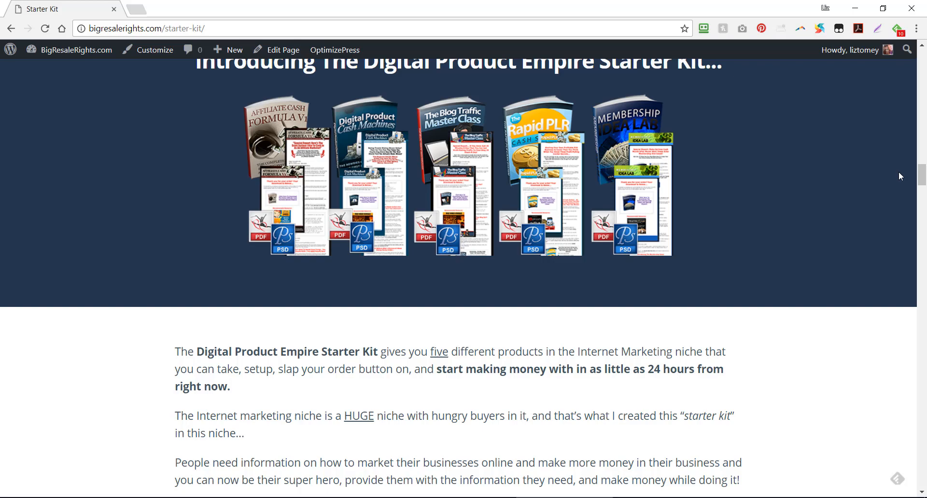
scroll("down", 3)
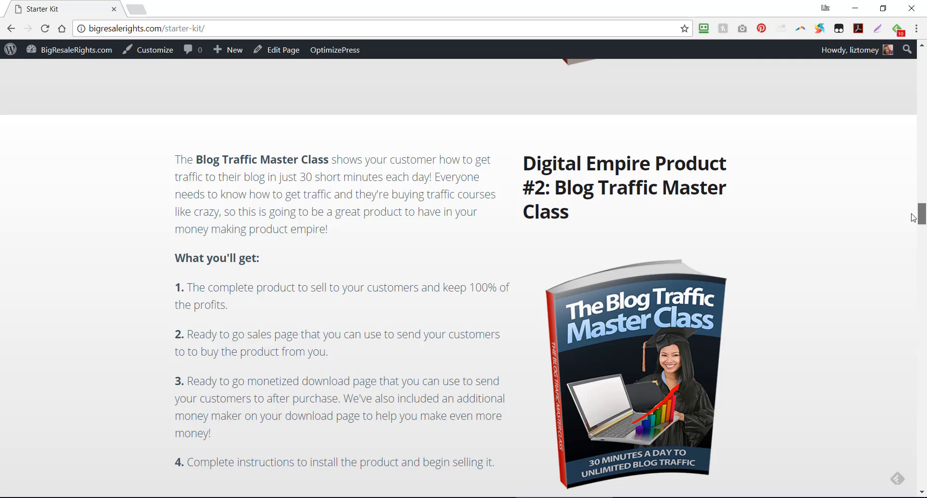
scroll("down", 3)
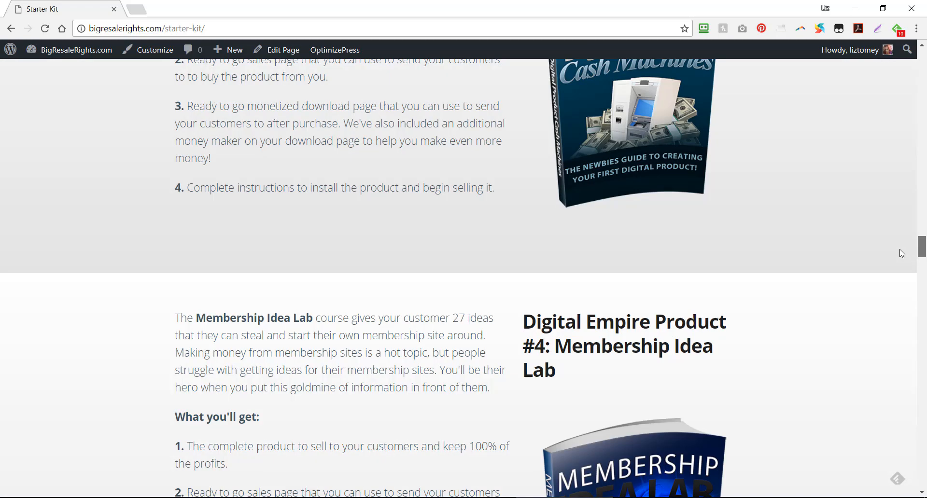
scroll("down", 3)
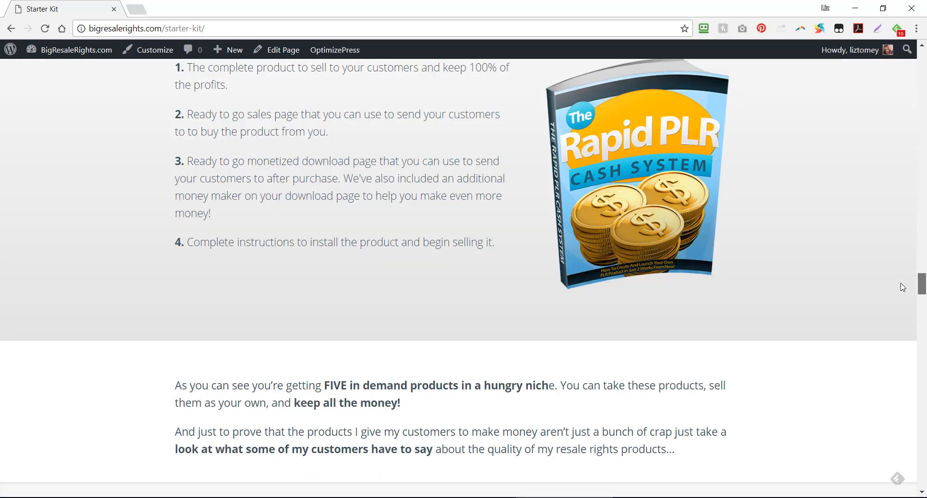
- Continue down through testimonials and bonuses, then scroll back toward the opening letter
scroll("down", 3)
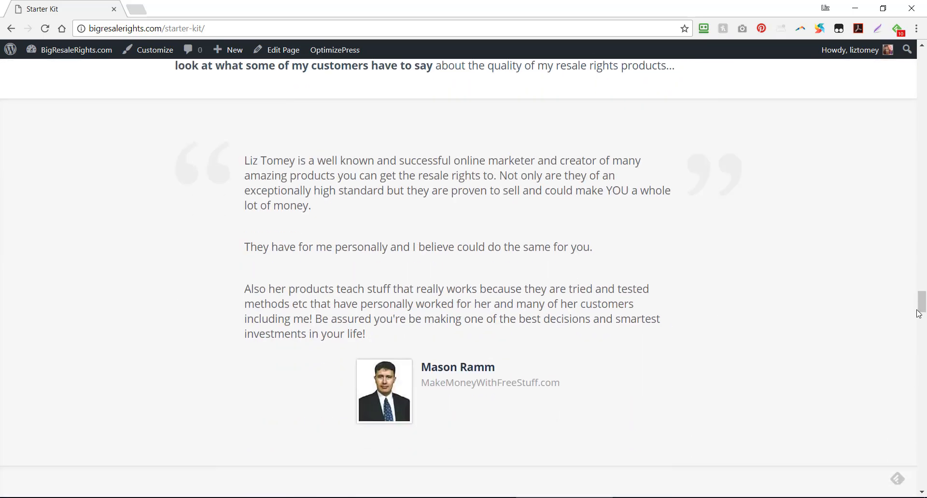
scroll("down", 3)
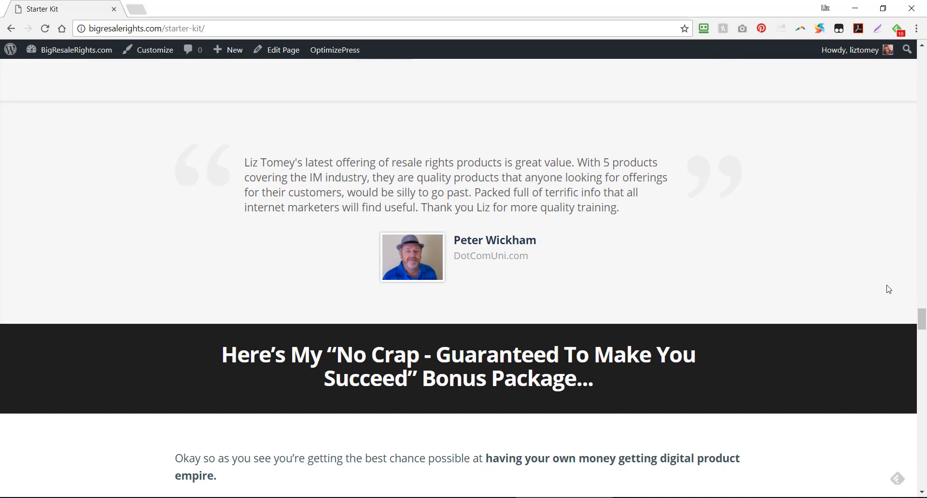
scroll("down", 3)
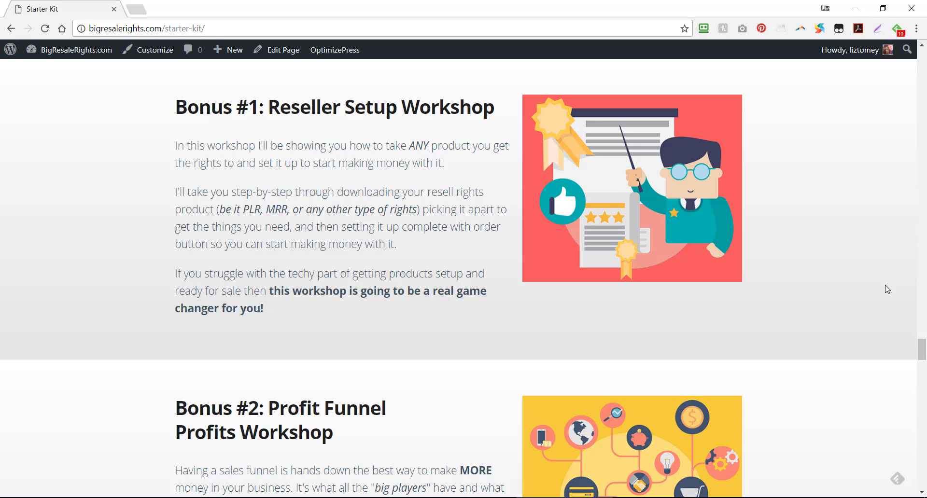
scroll("up", 3)
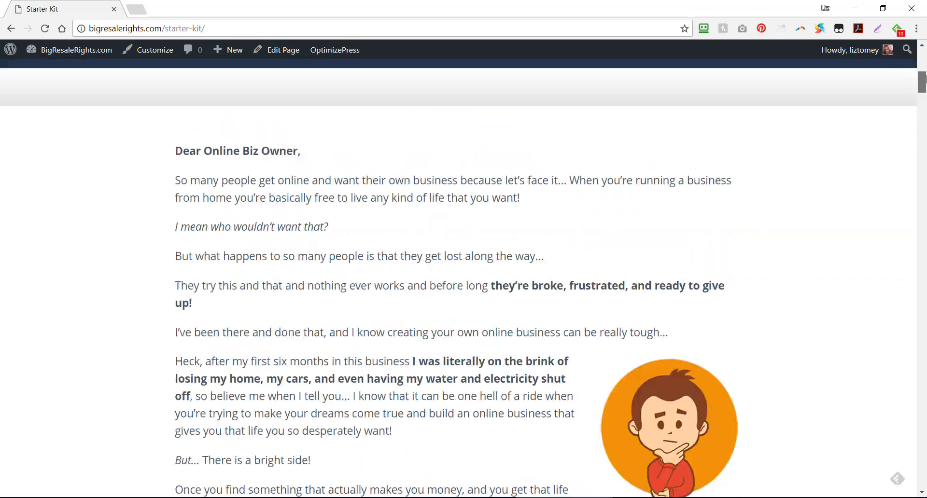
scroll("up", 3)
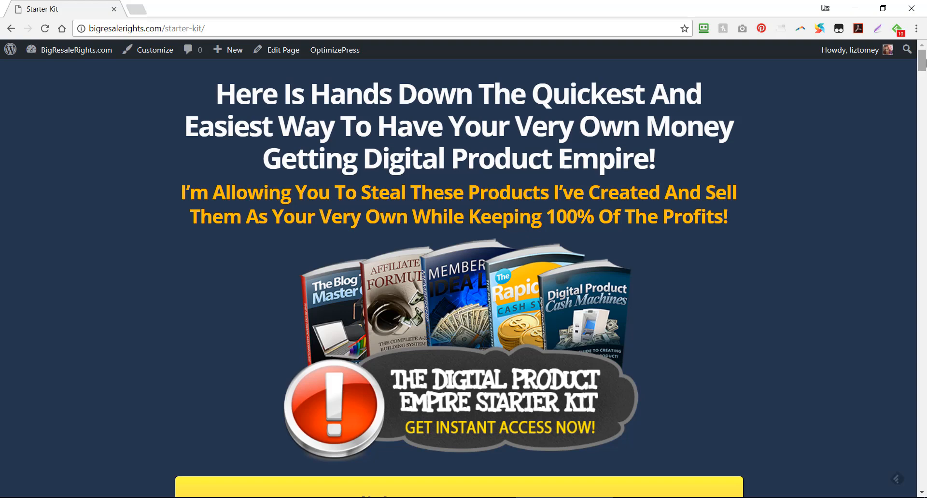
mouse_move(696, 245)
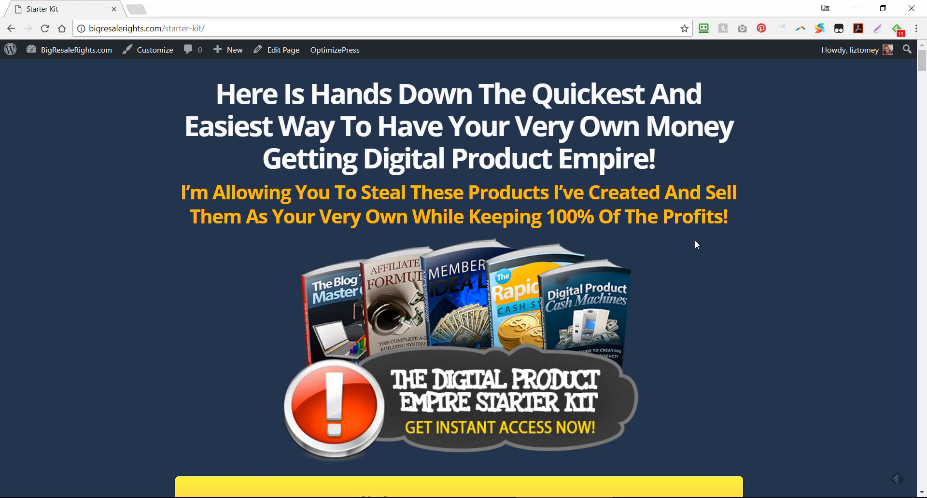
mouse_move(834, 153)
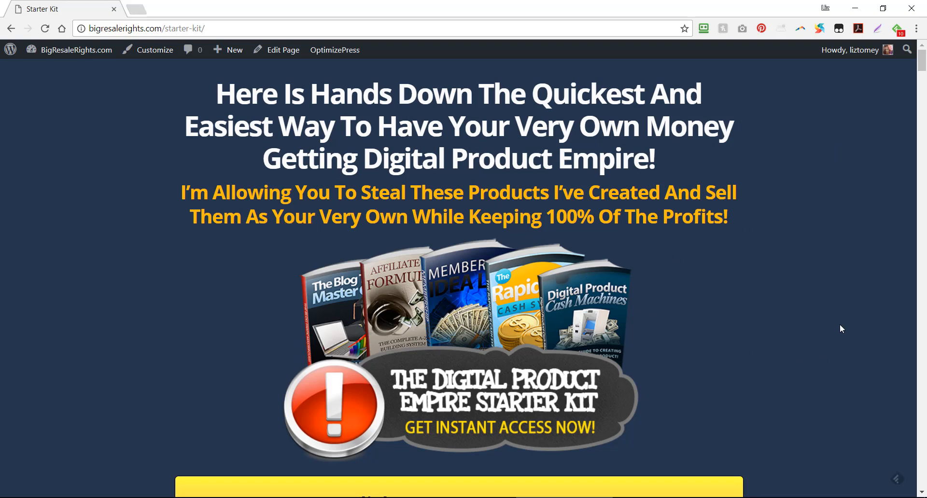
mouse_move(774, 275)
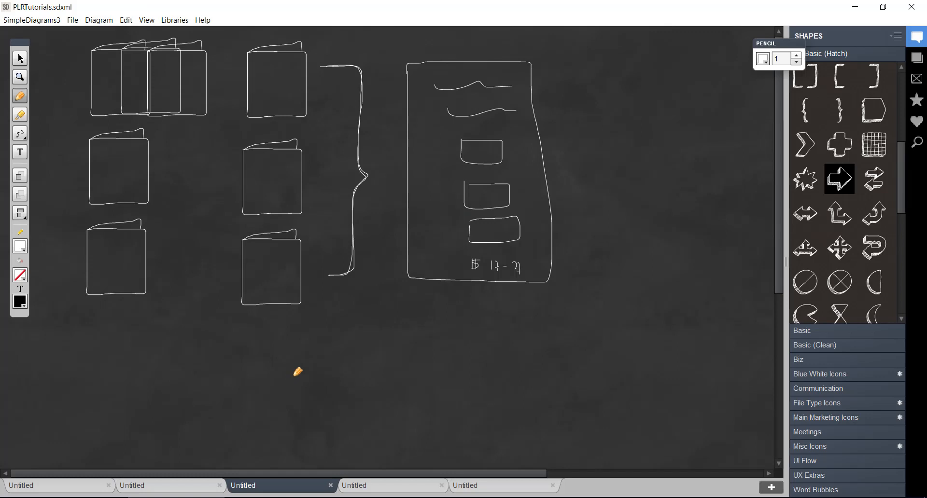
mouse_move(262, 409)
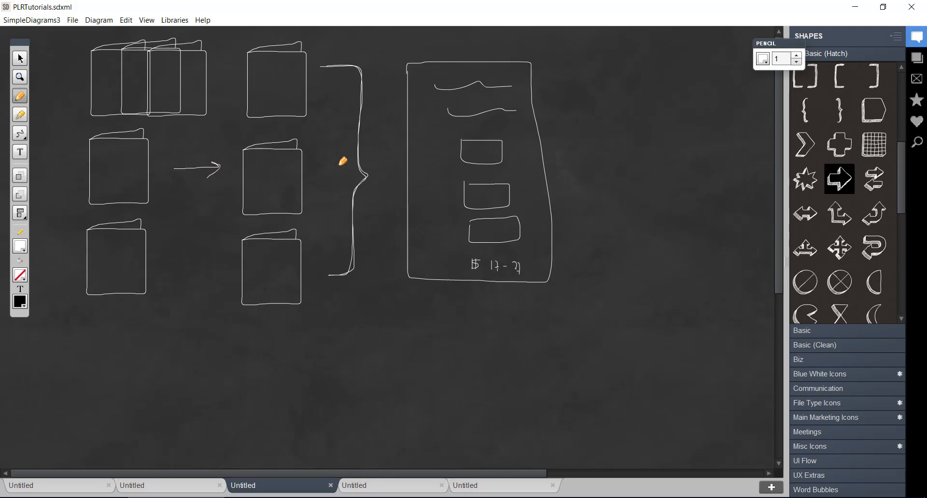
- Sketch an arrow linking the middle-row product sketches of the two columns
left_click_drag(354, 168, 429, 155)
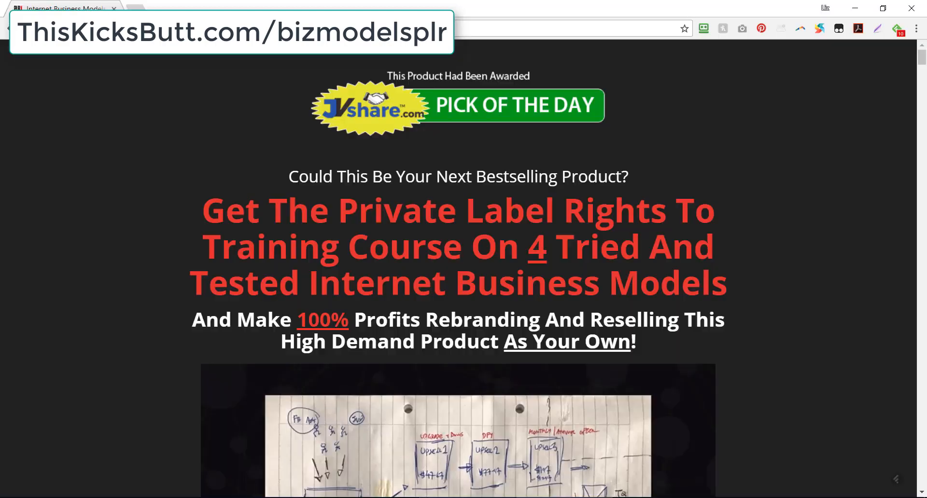
mouse_move(733, 105)
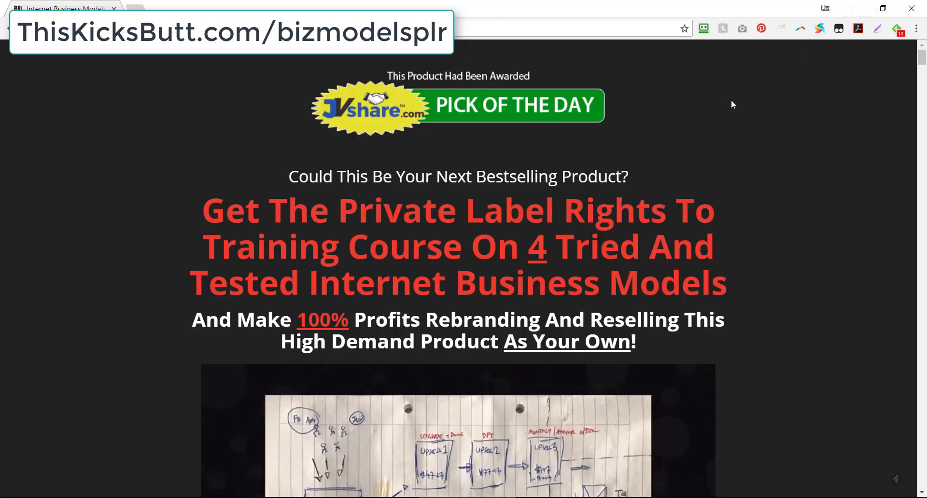
- Scroll the Internet Business Models PLR page through earnings proof, rights list and package components
scroll("down", 3)
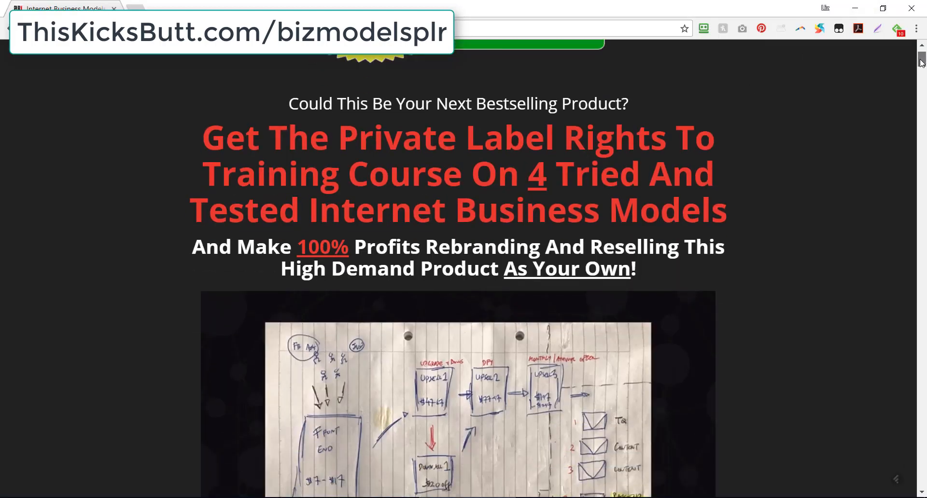
scroll("down", 3)
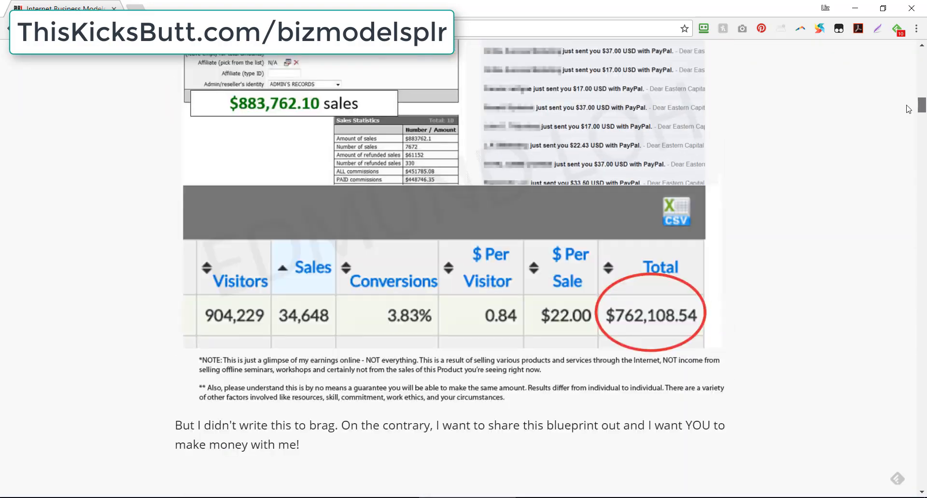
scroll("down", 3)
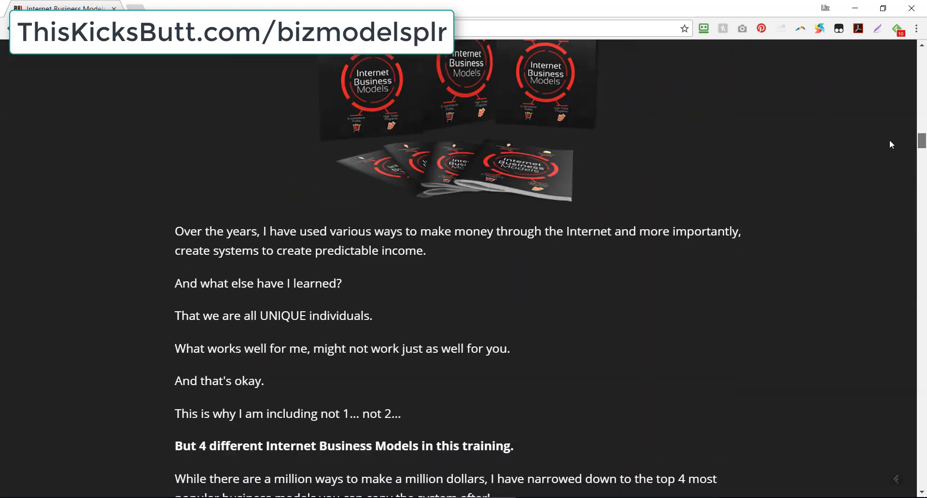
scroll("down", 3)
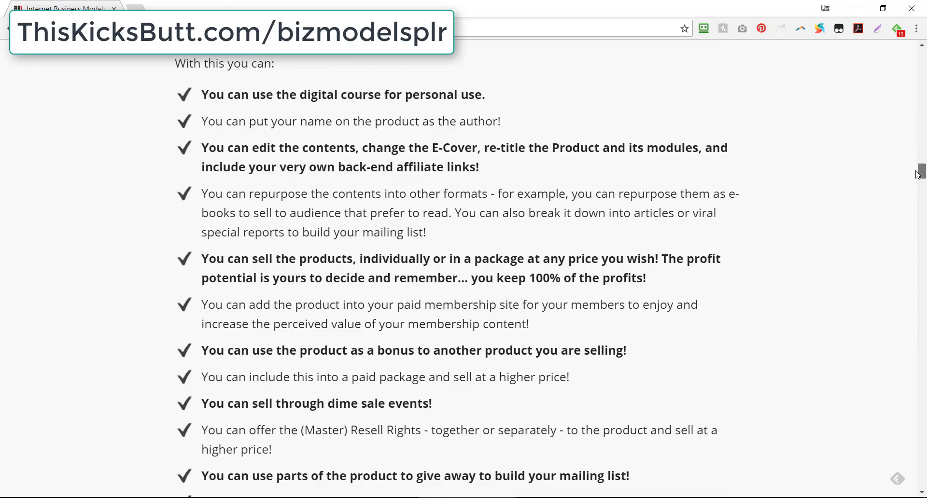
scroll("down", 3)
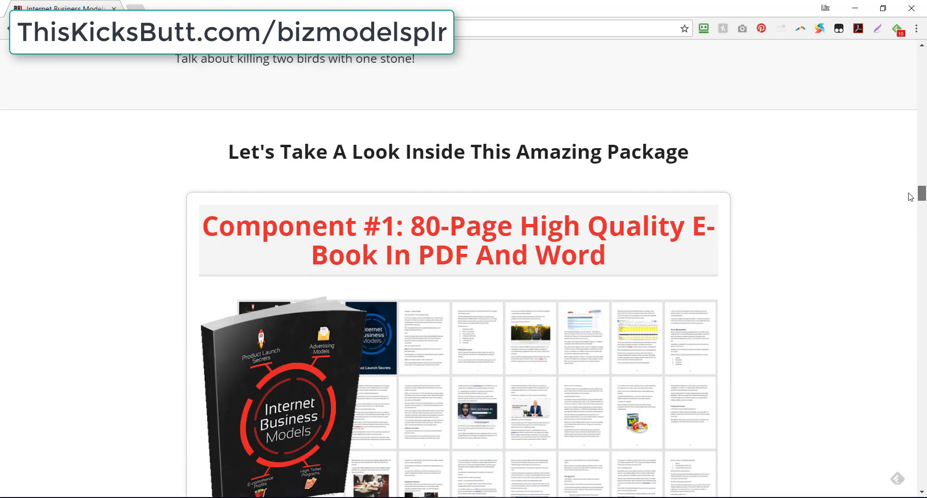
scroll("down", 3)
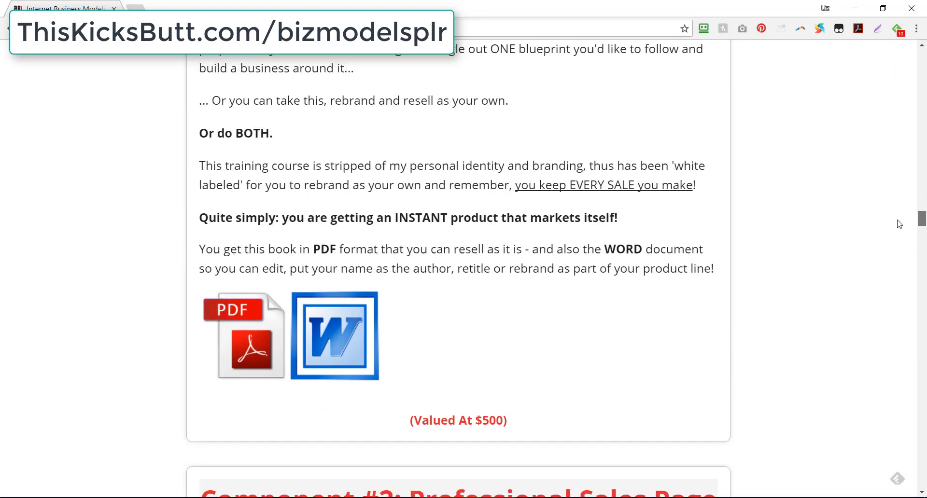
scroll("down", 3)
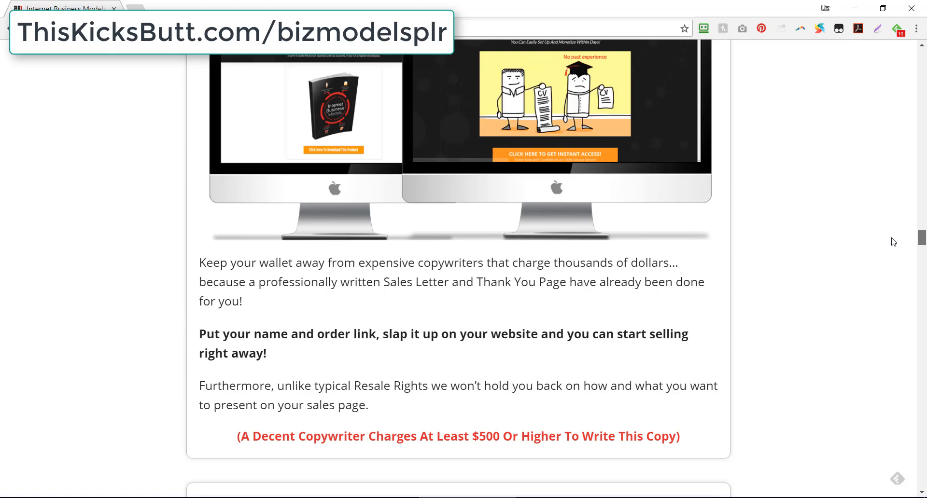
scroll("down", 3)
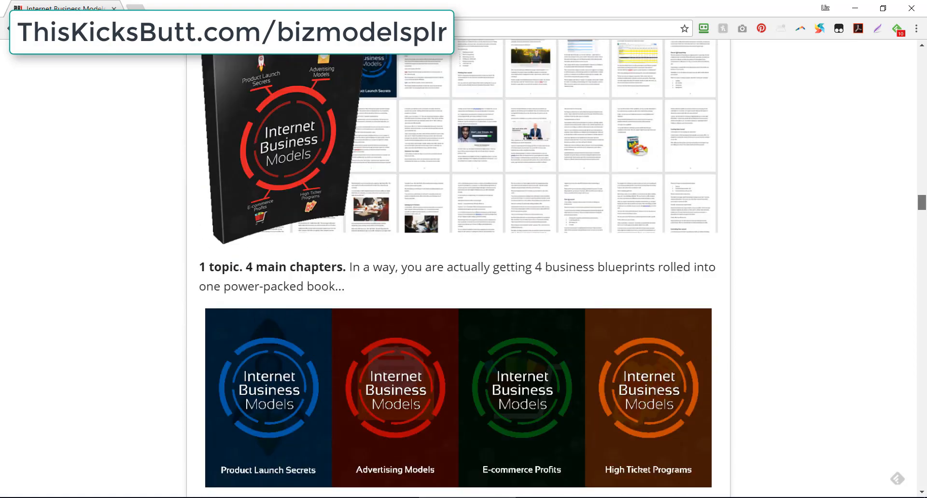
mouse_move(900, 188)
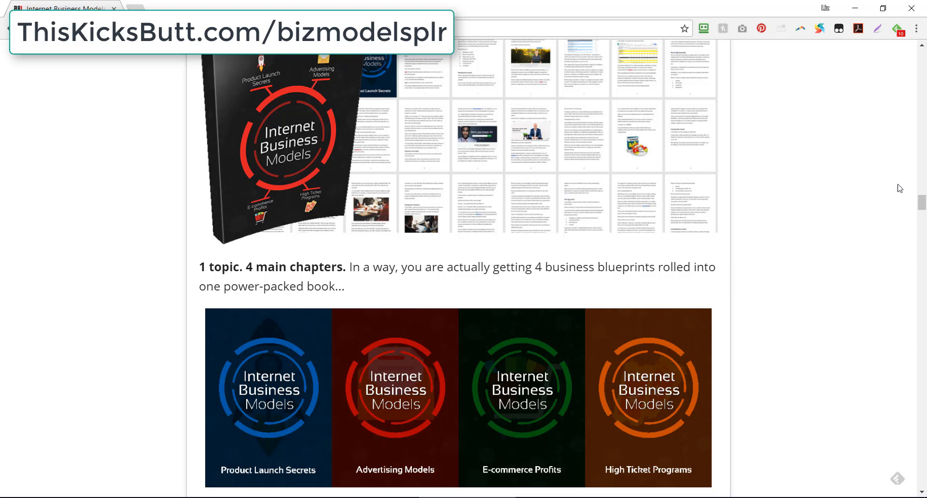
mouse_move(730, 325)
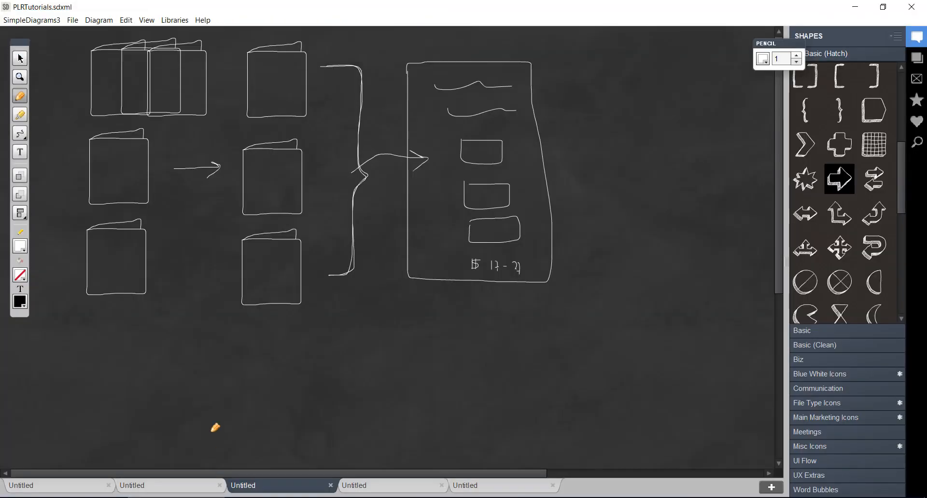
mouse_move(589, 332)
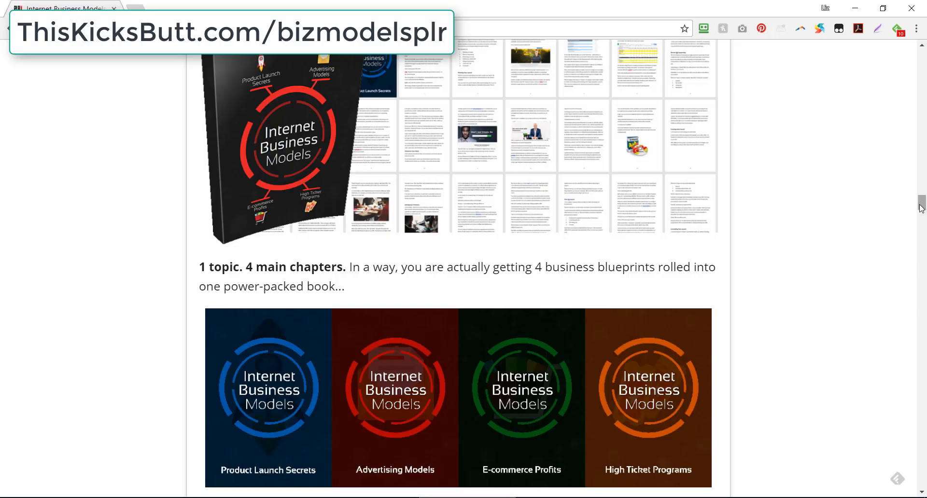
- Scroll the Internet Business Models page back up toward its top
scroll("up", 3)
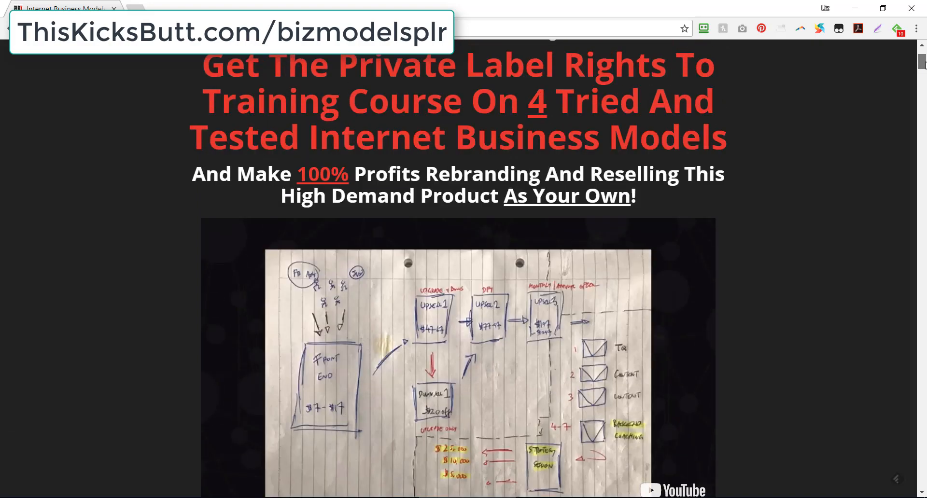